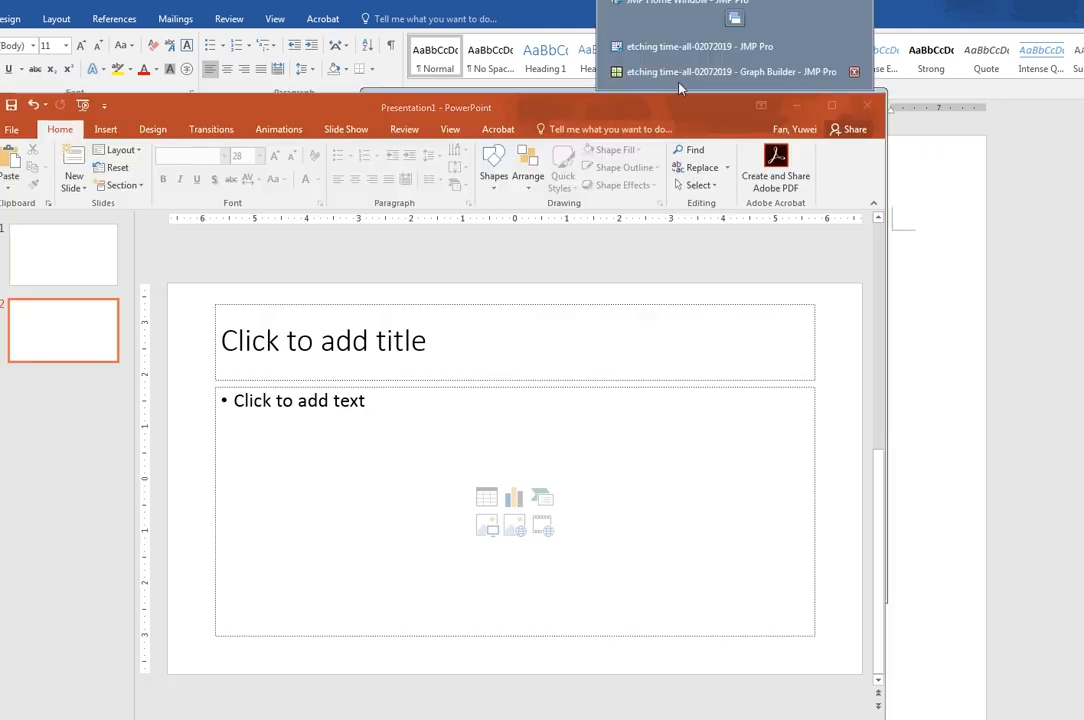
Step: Bring up the JMP Graph Builder window holding the output to paste onto the slide
click(712, 72)
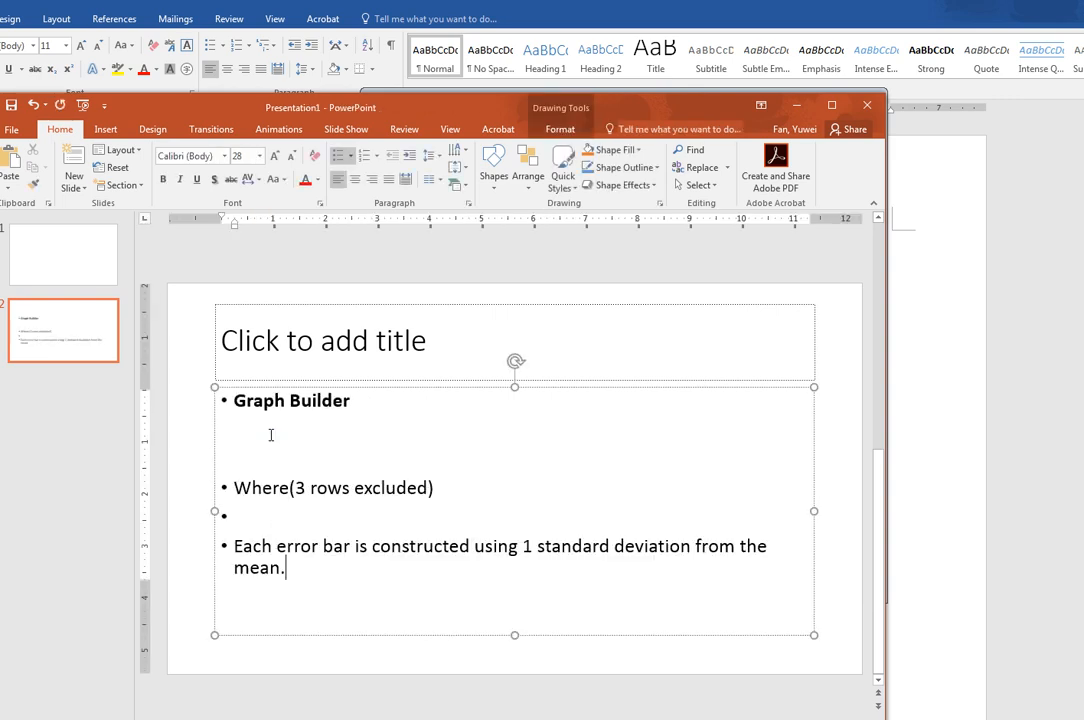
mouse_move(380, 392)
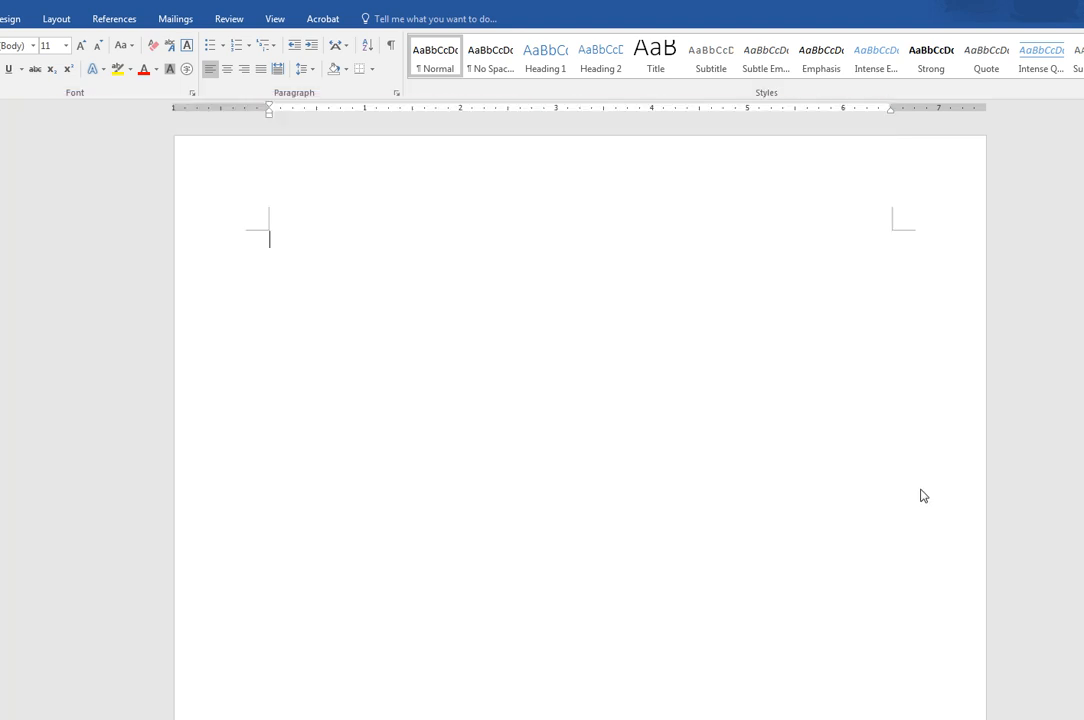
mouse_move(490, 284)
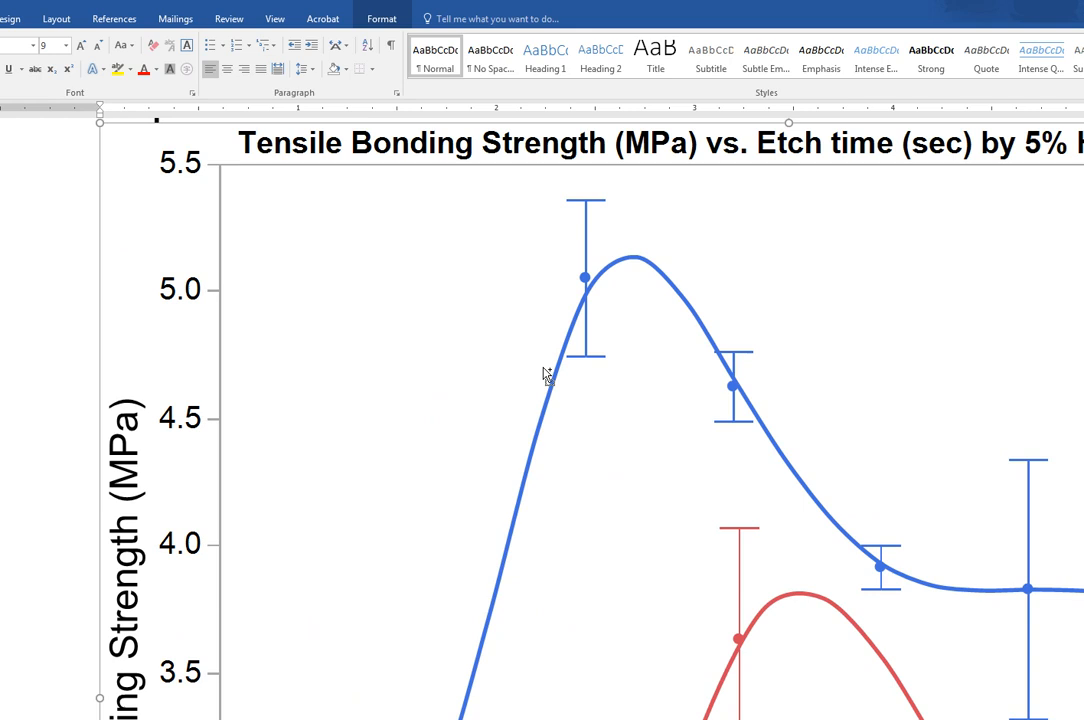
Step: Select the pasted Tensile Bonding Strength vs. Etch time chart in Word for copying
scroll(down, 3)
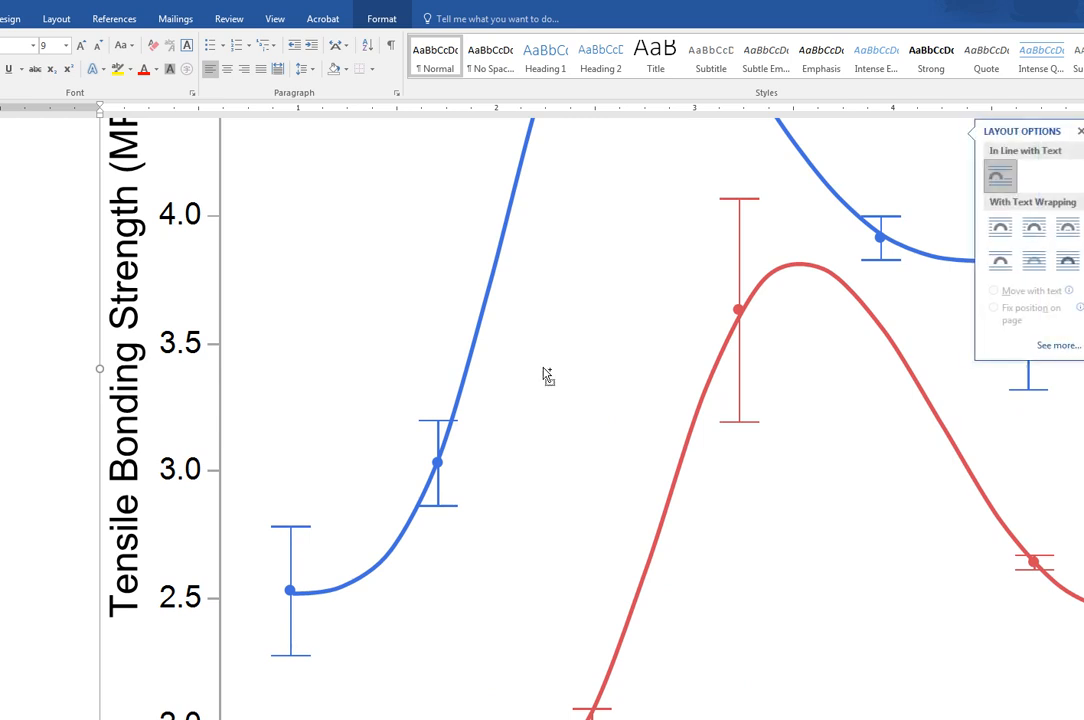
mouse_move(124, 374)
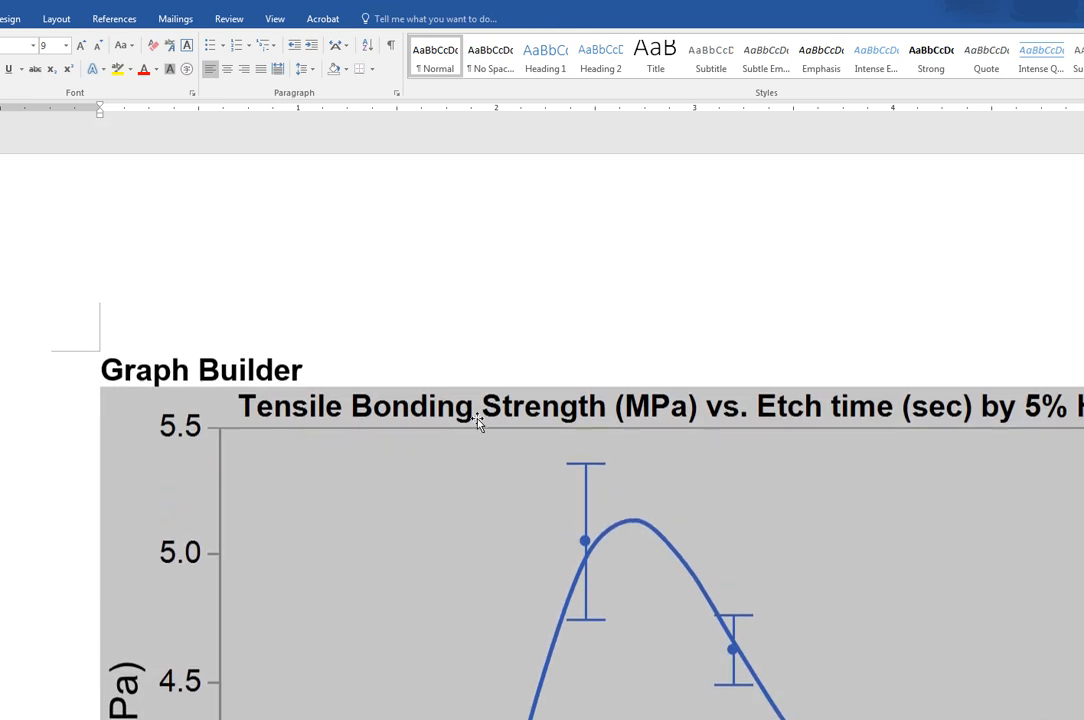
click(600, 500)
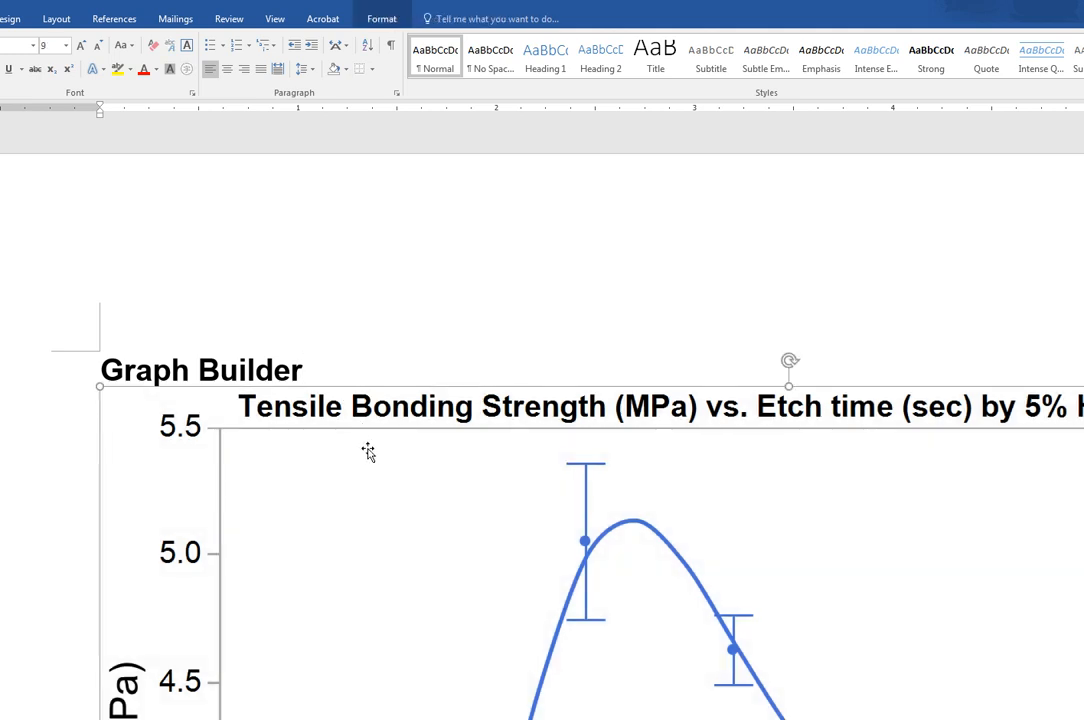
Step: Paste the chart from Word onto a new slide and zoom in to check its curves stay sharp
scroll(down, 3)
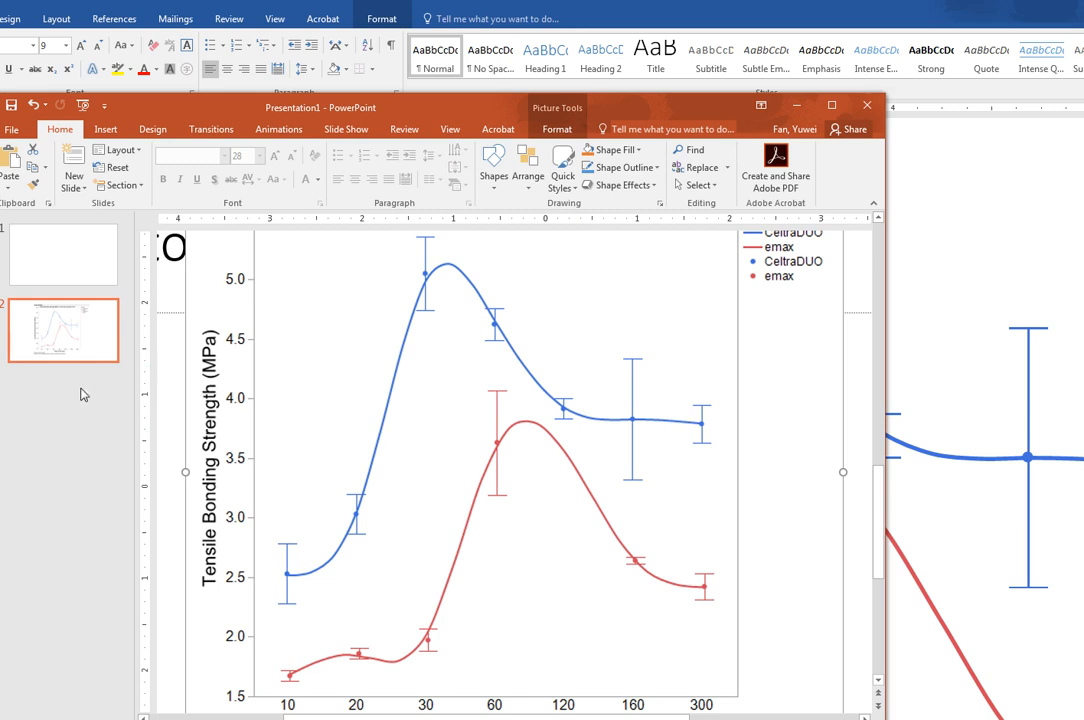
click(72, 168)
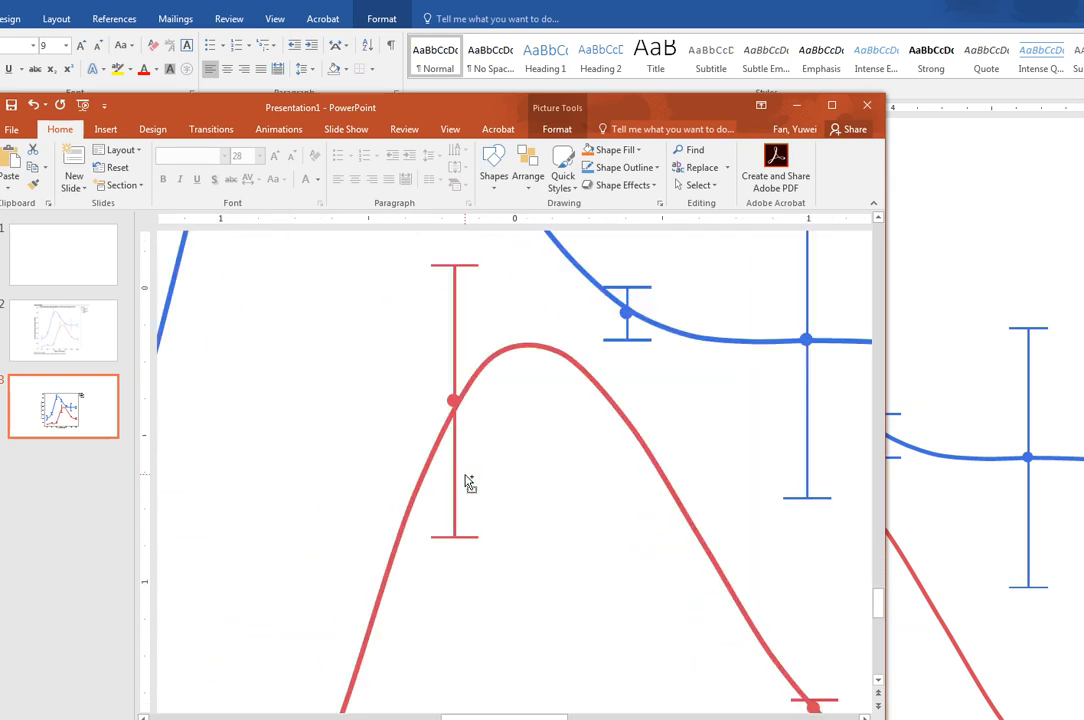
mouse_move(518, 210)
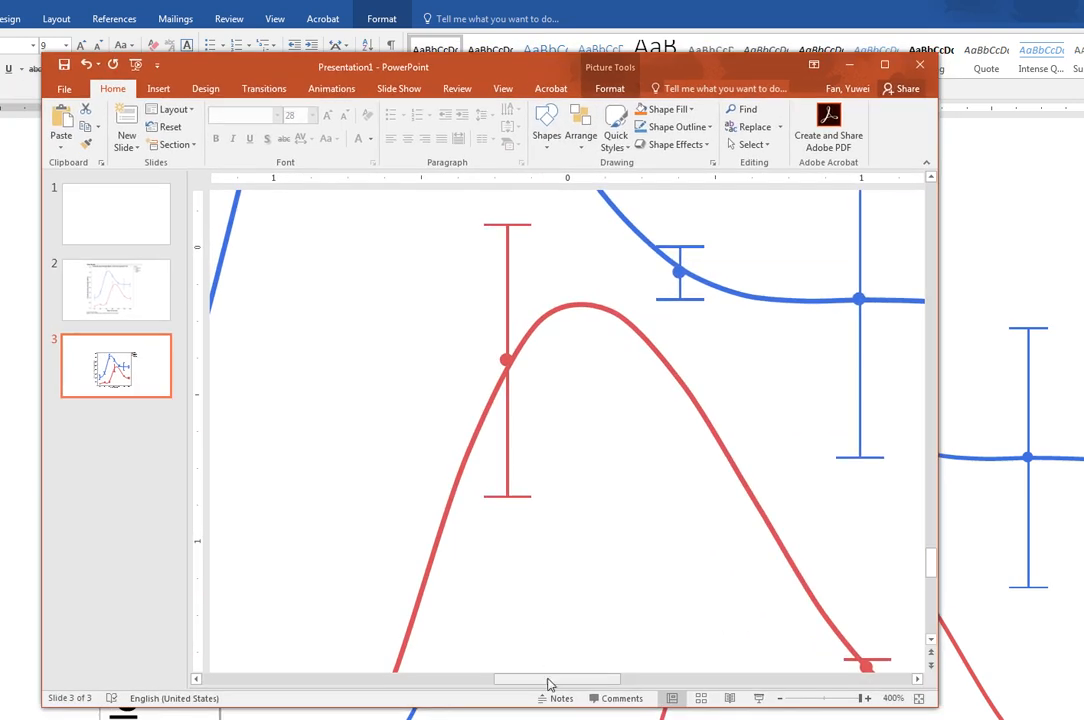
drag(550, 680, 398, 680)
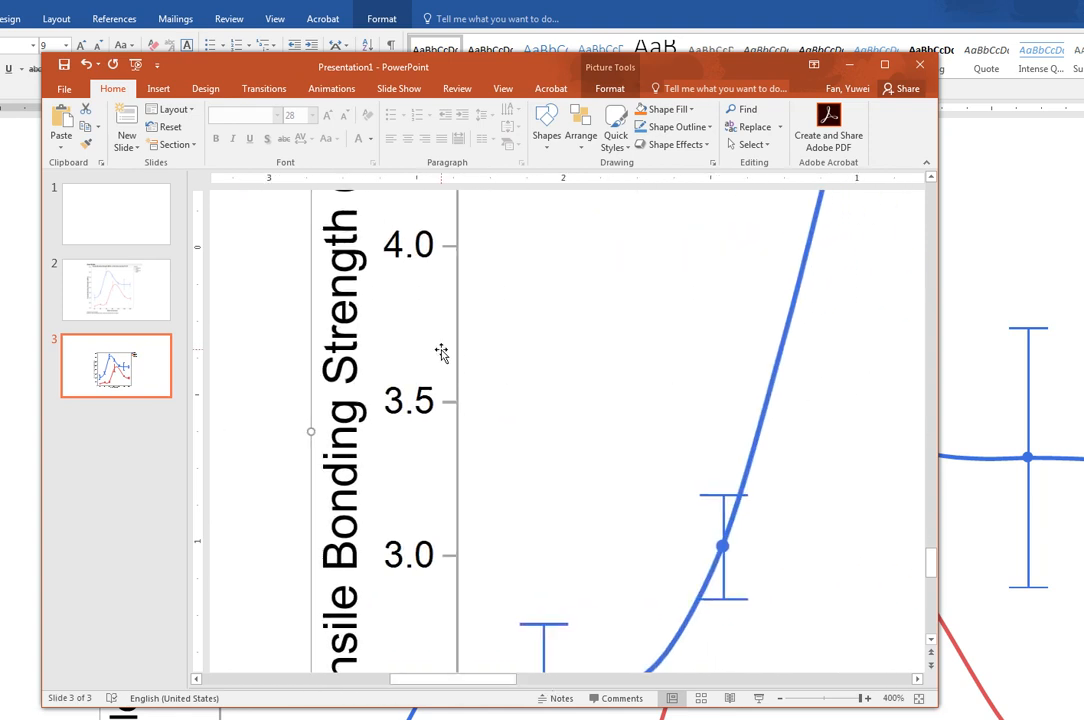
scroll(down, 3)
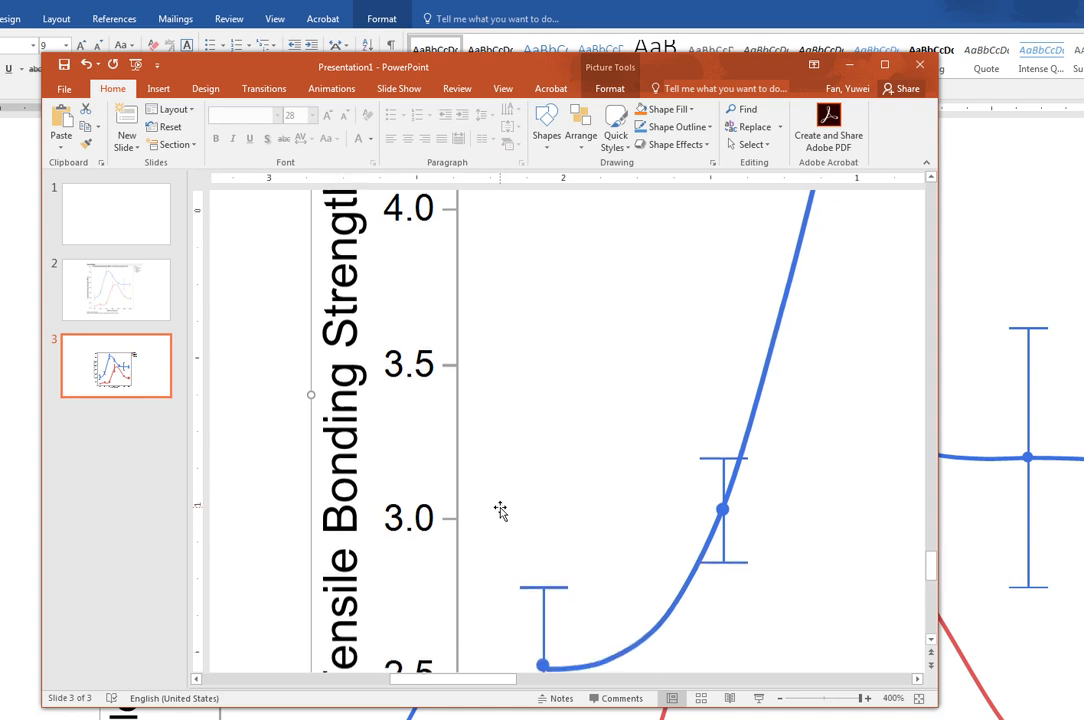
scroll(down, 3)
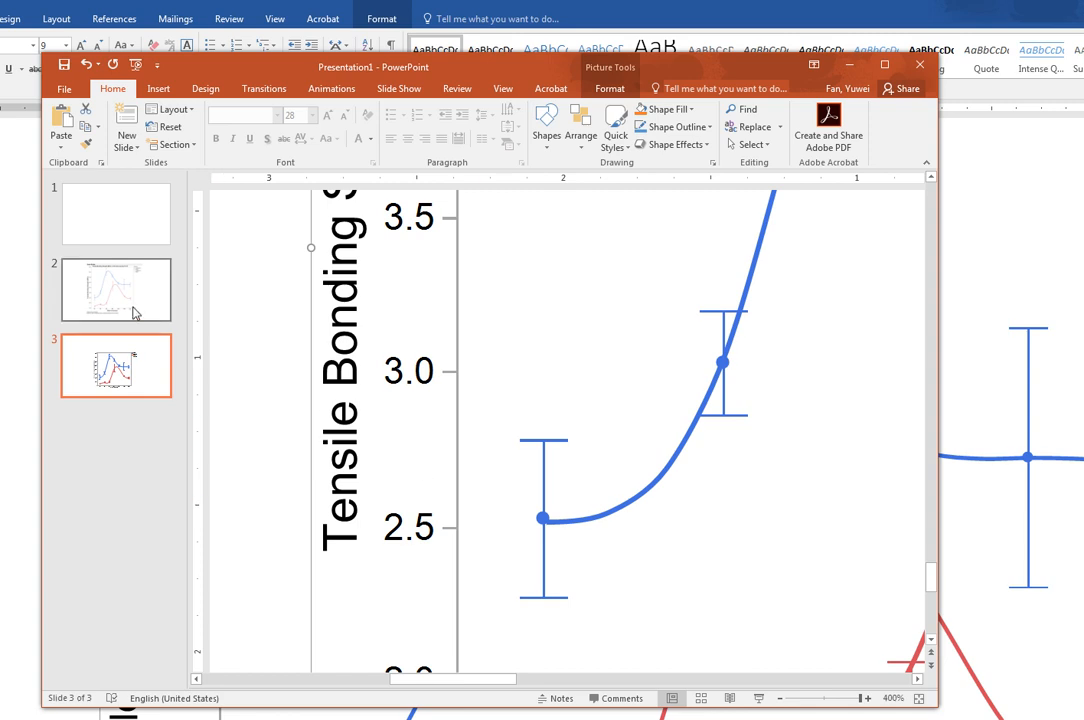
mouse_move(120, 300)
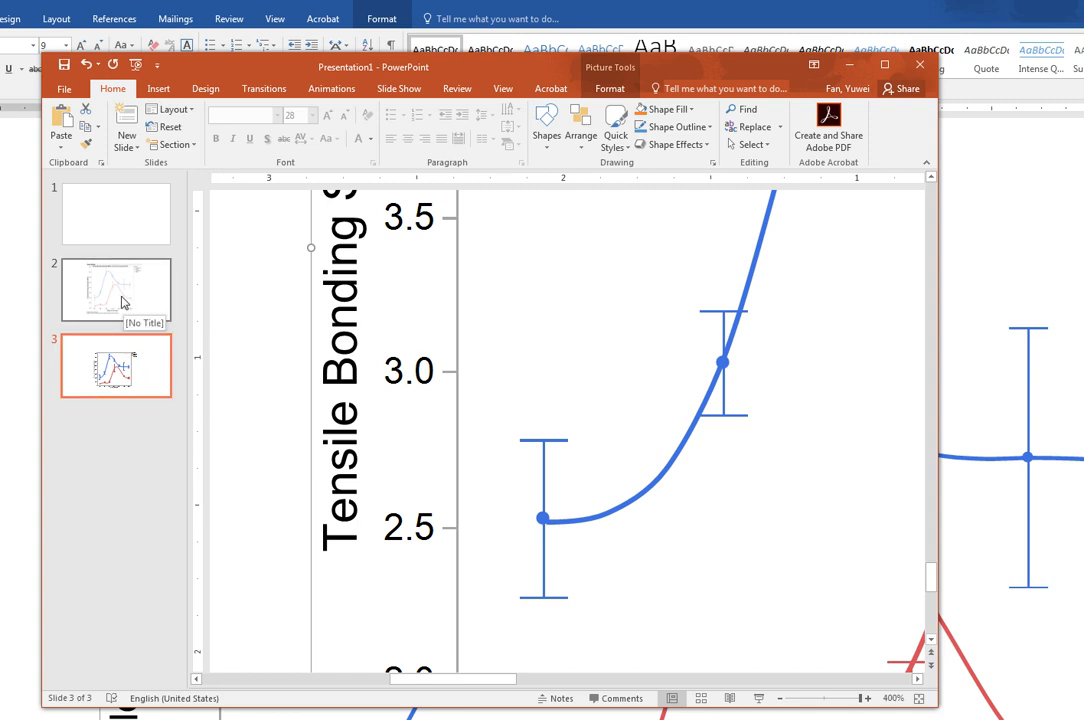
click(116, 290)
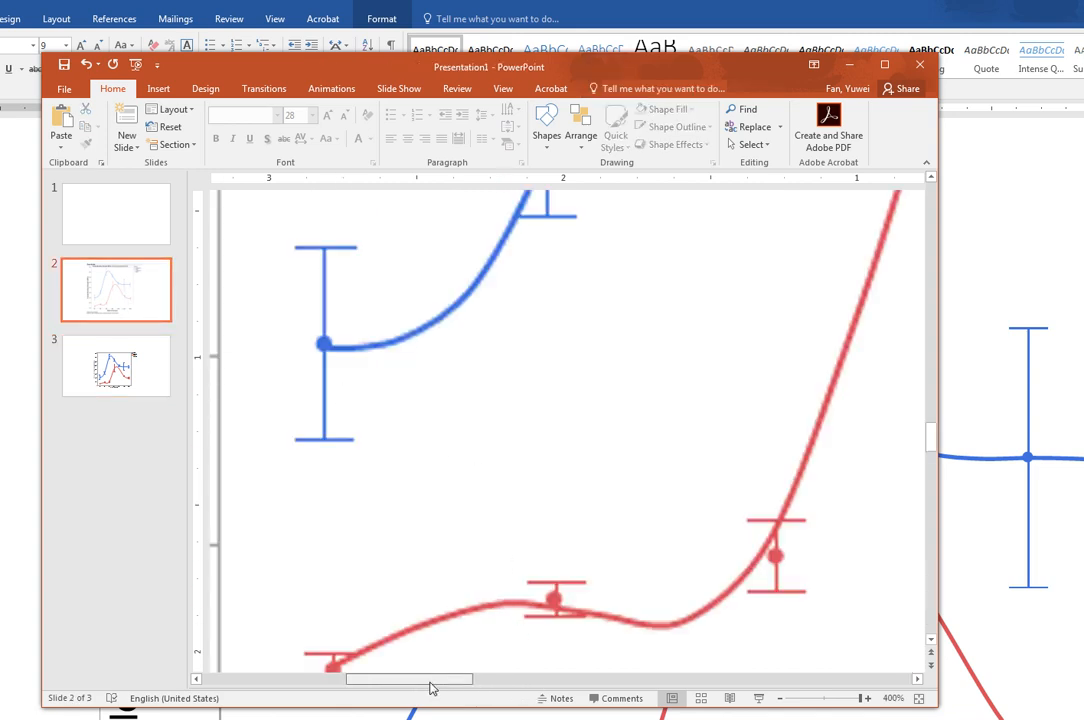
scroll(left, 3)
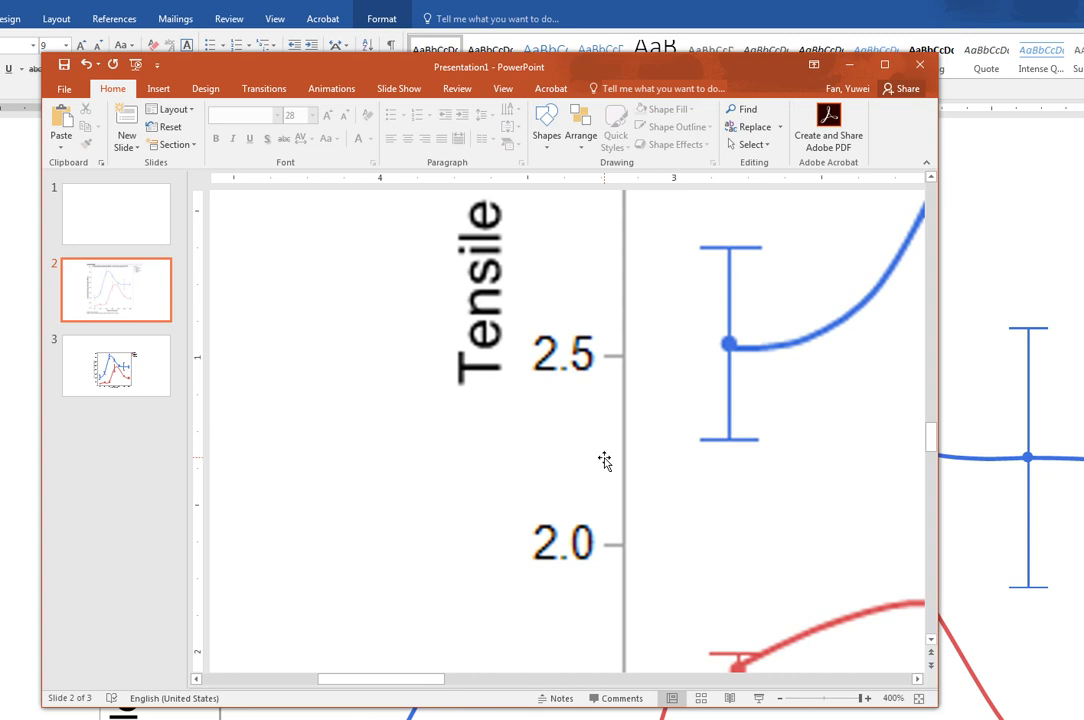
click(116, 364)
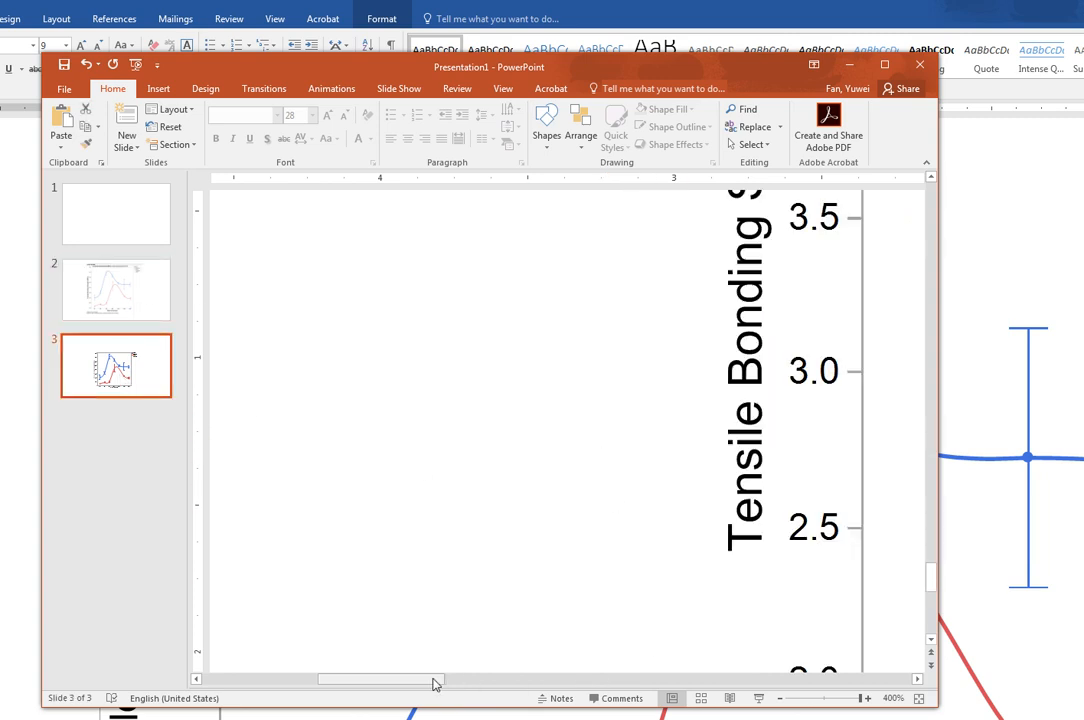